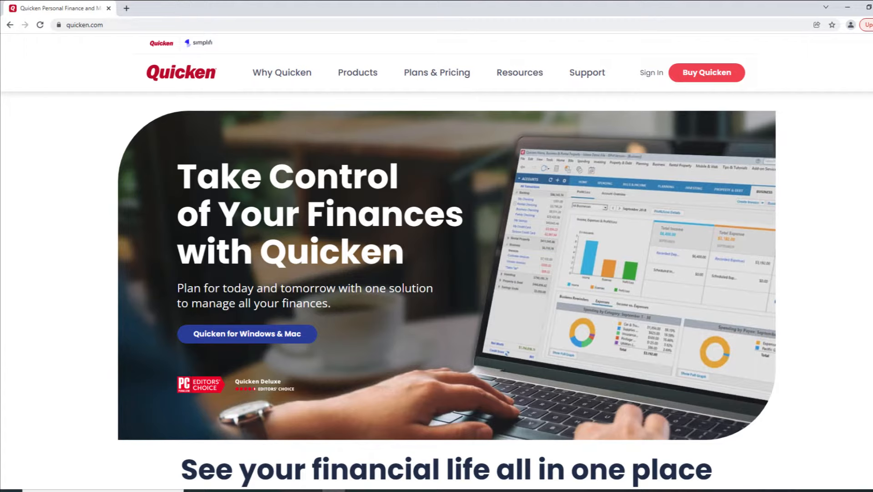
pyautogui.moveTo(697, 96)
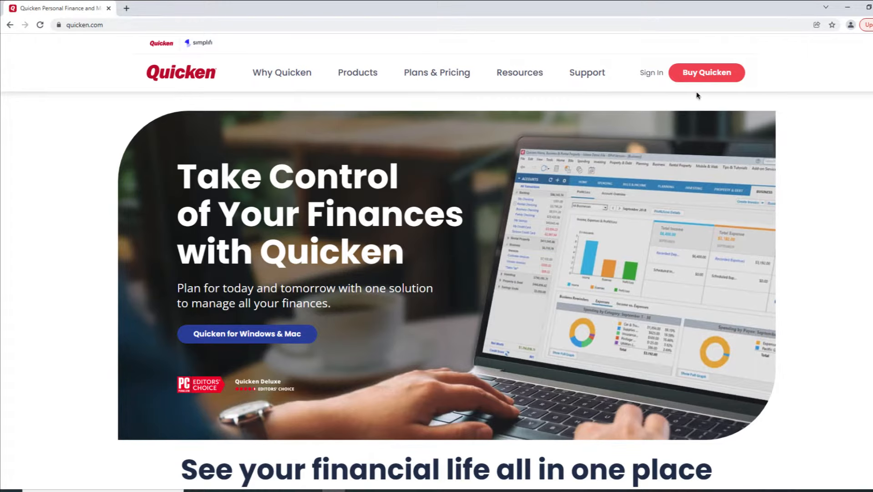
# Sign in through My Account with the saved credentials to reach the account overview
pyautogui.click(650, 73)
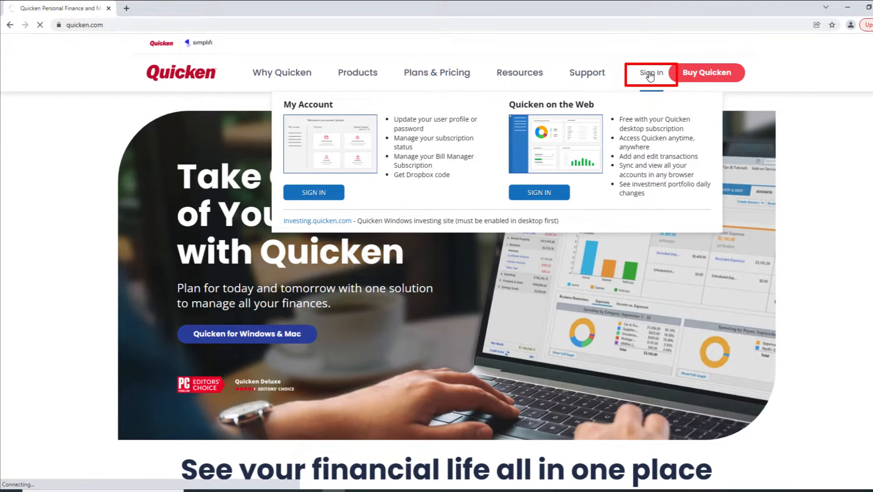
pyautogui.click(313, 192)
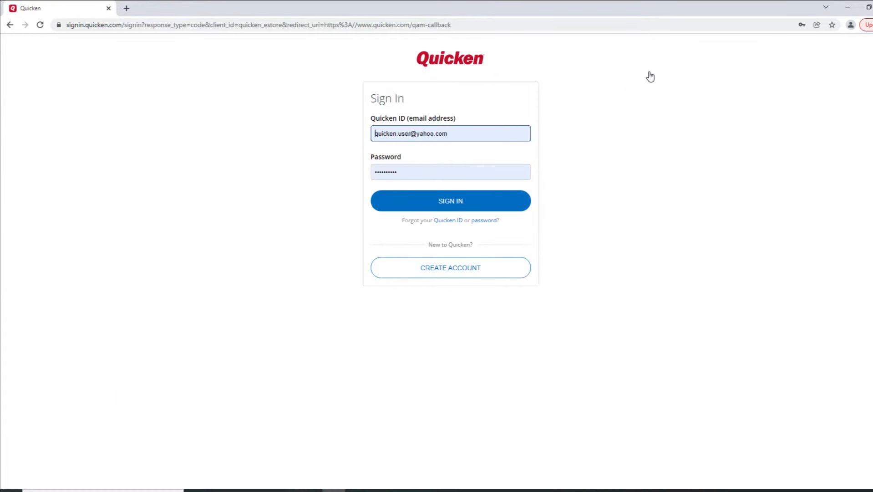
pyautogui.moveTo(576, 163)
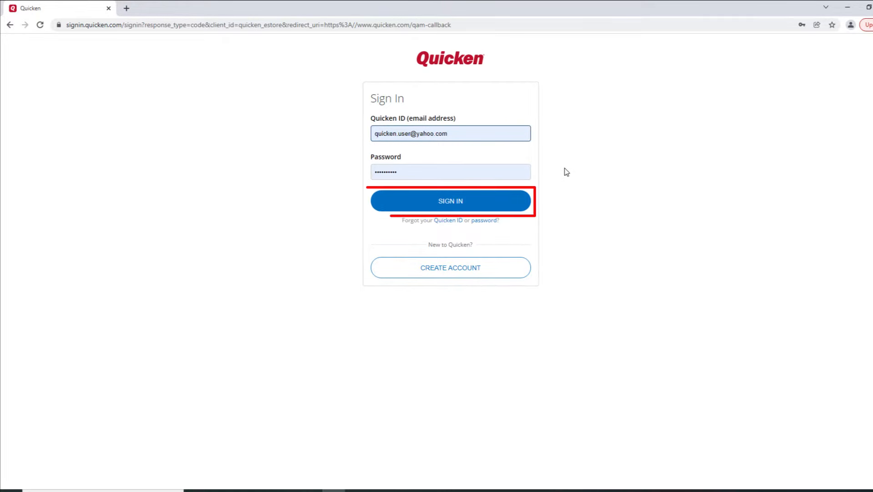
pyautogui.click(450, 200)
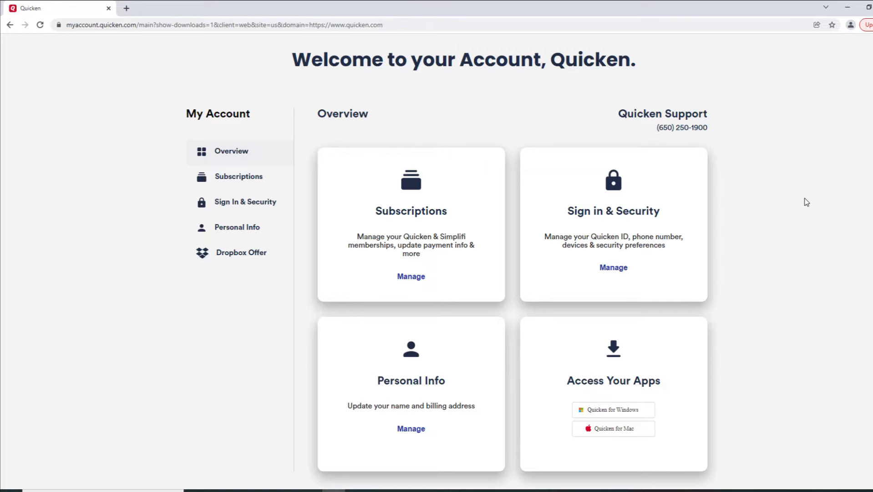
# Navigate from the overview to the Subscriptions page showing the Deluxe plan details
pyautogui.click(342, 114)
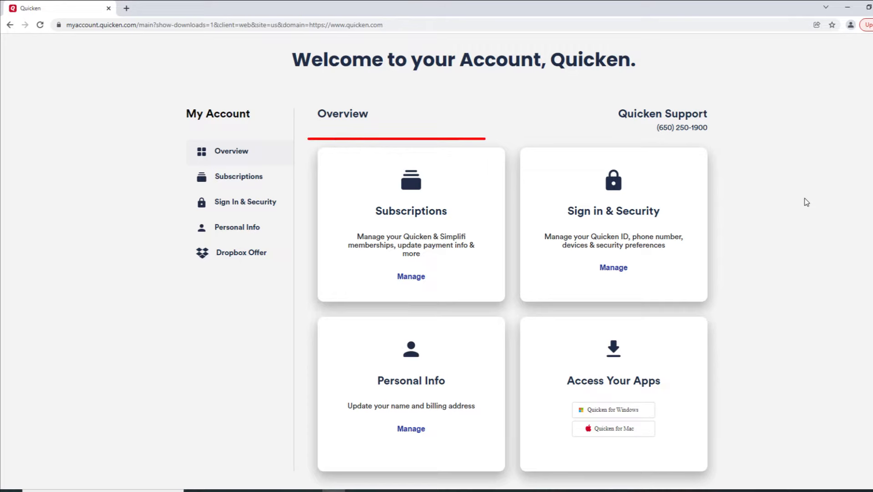
pyautogui.moveTo(411, 223)
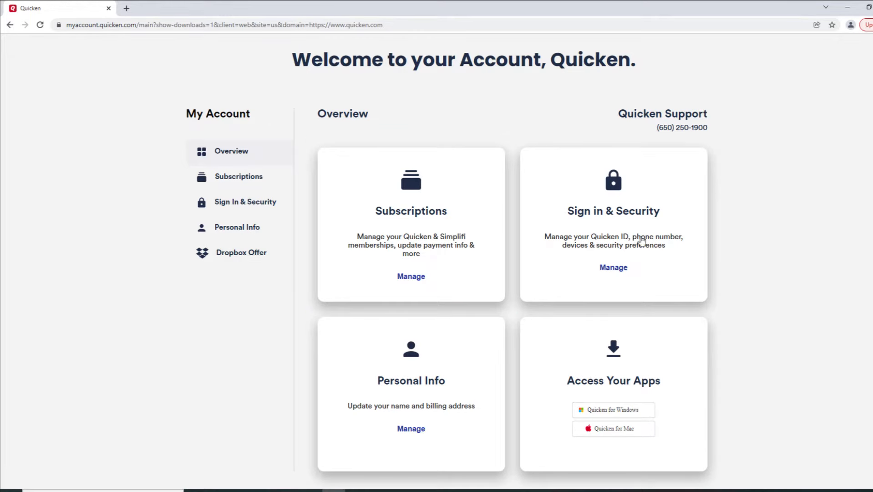
pyautogui.click(239, 176)
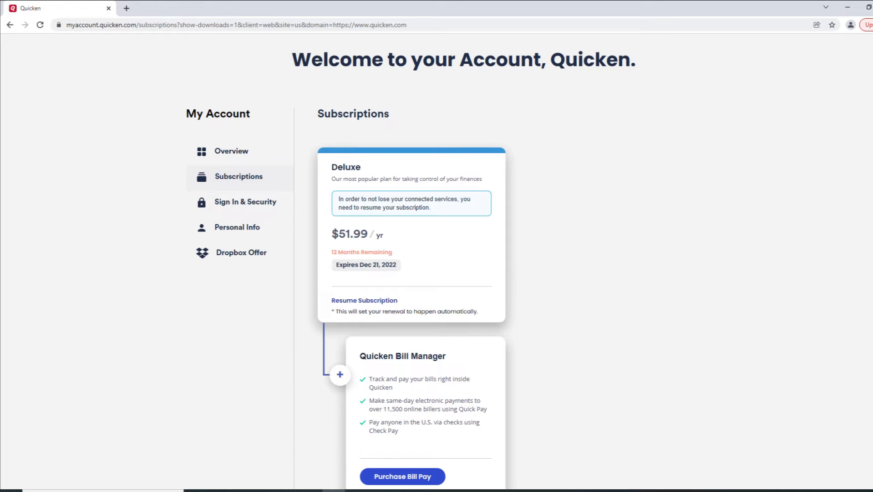
pyautogui.moveTo(597, 223)
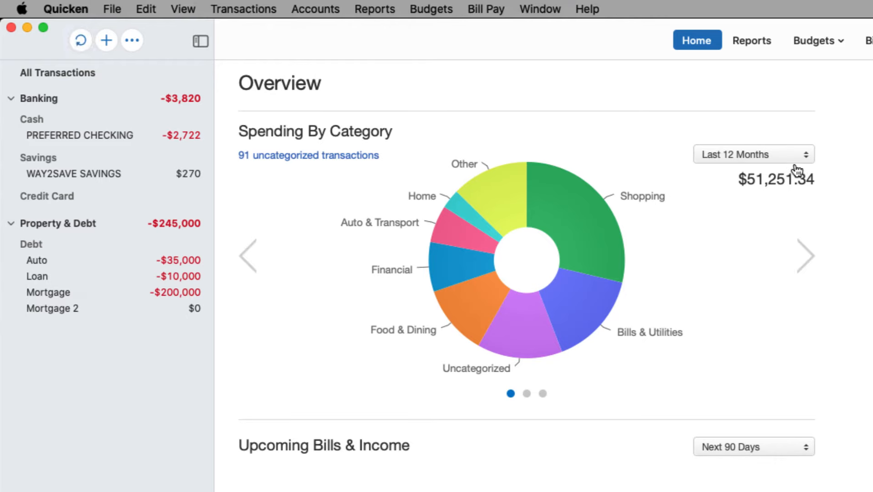
pyautogui.moveTo(73, 11)
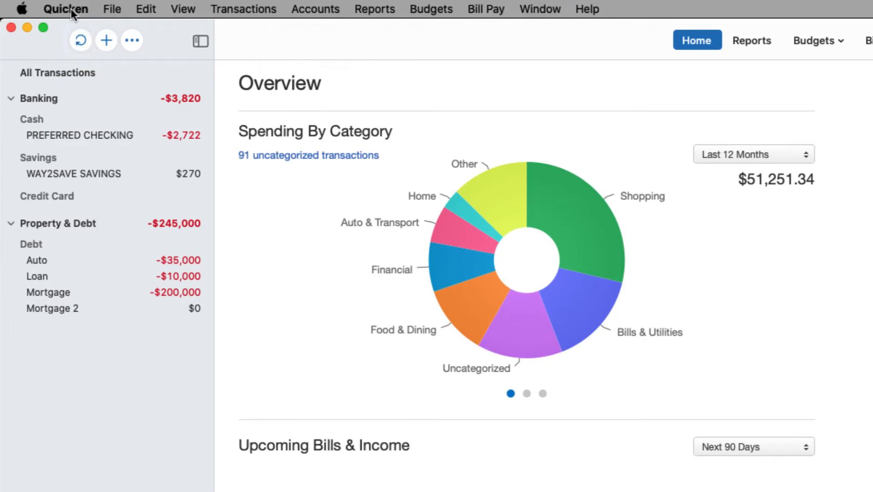
# Bring up the Quicken app menu listing About Quicken and My Quicken Account
pyautogui.click(65, 9)
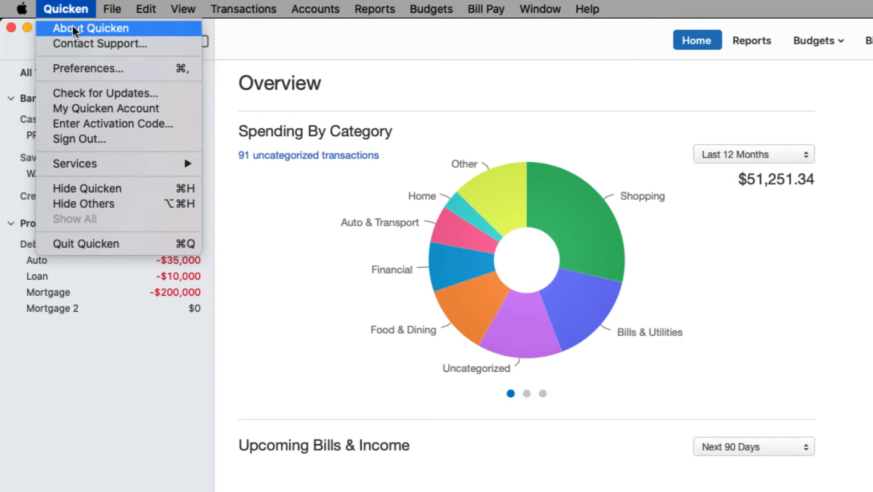